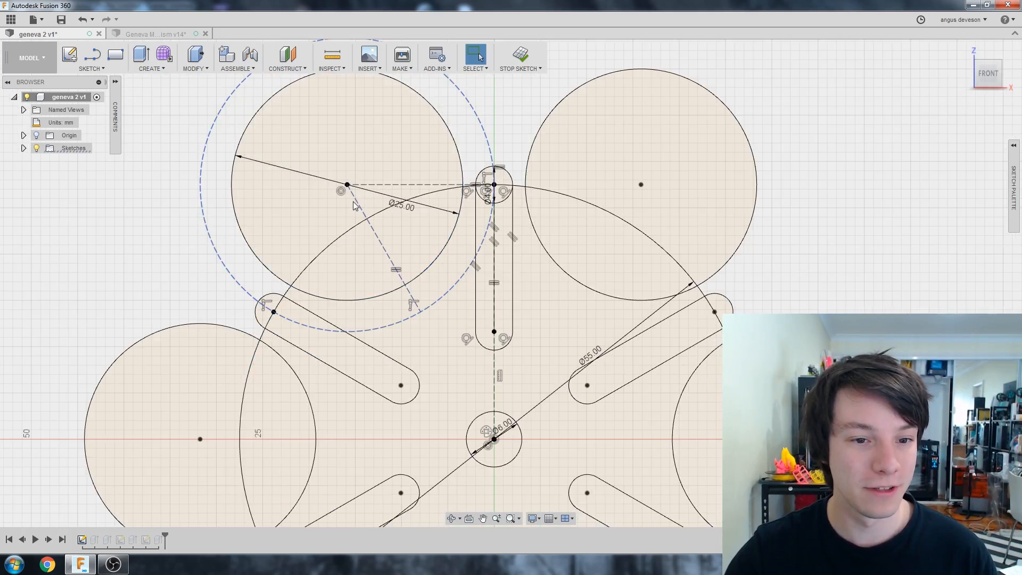
# Step: Adjust the 25 mm circles and slots patterned around the 55 mm wheel circle
pyautogui.click(89, 57)
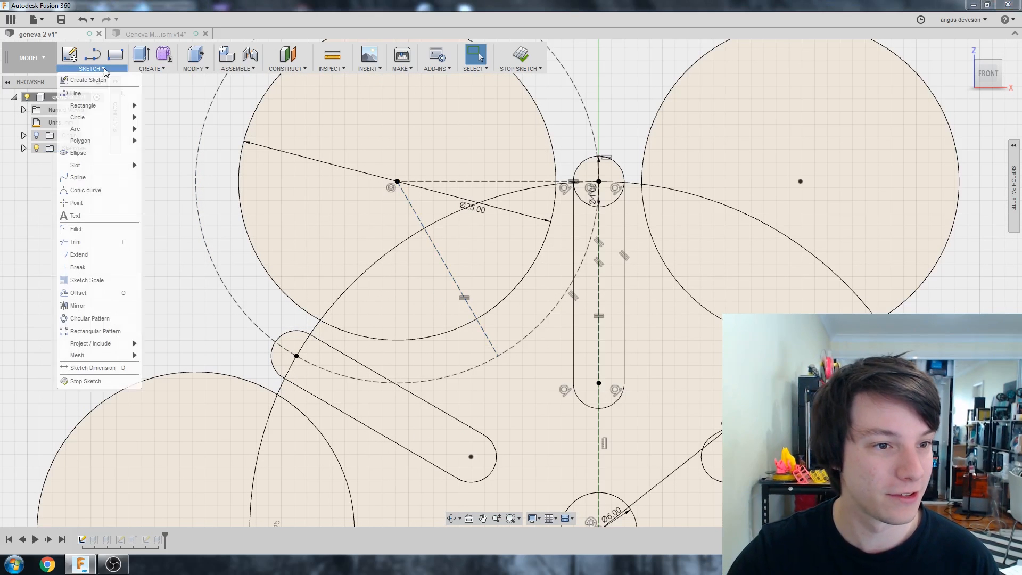
pyautogui.click(401, 208)
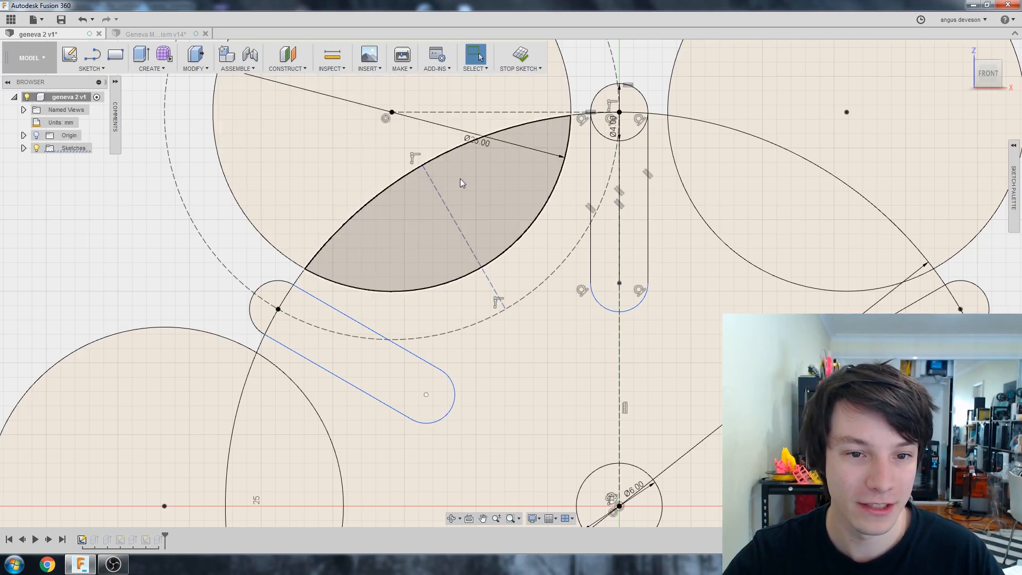
pyautogui.click(391, 116)
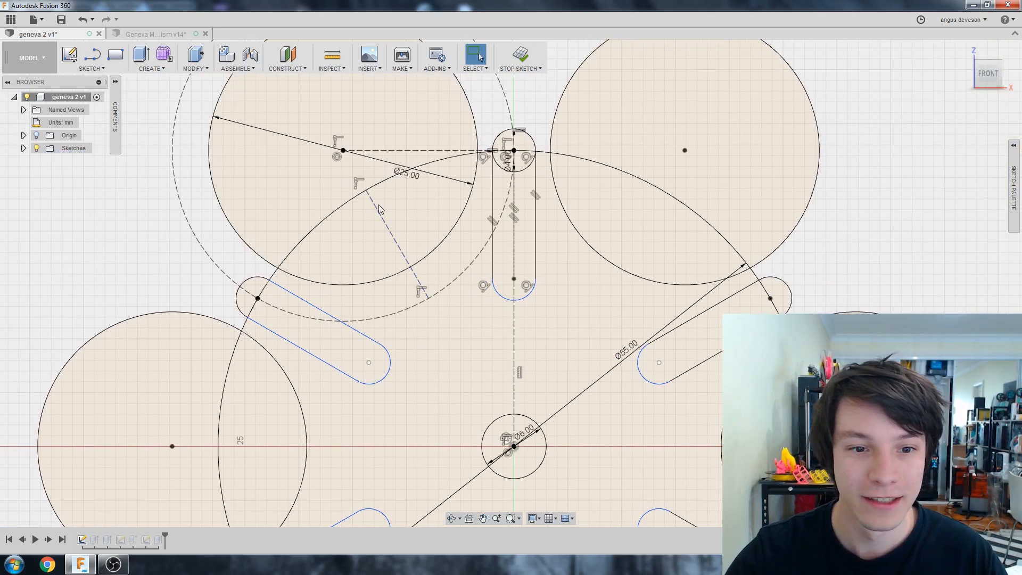
pyautogui.click(370, 213)
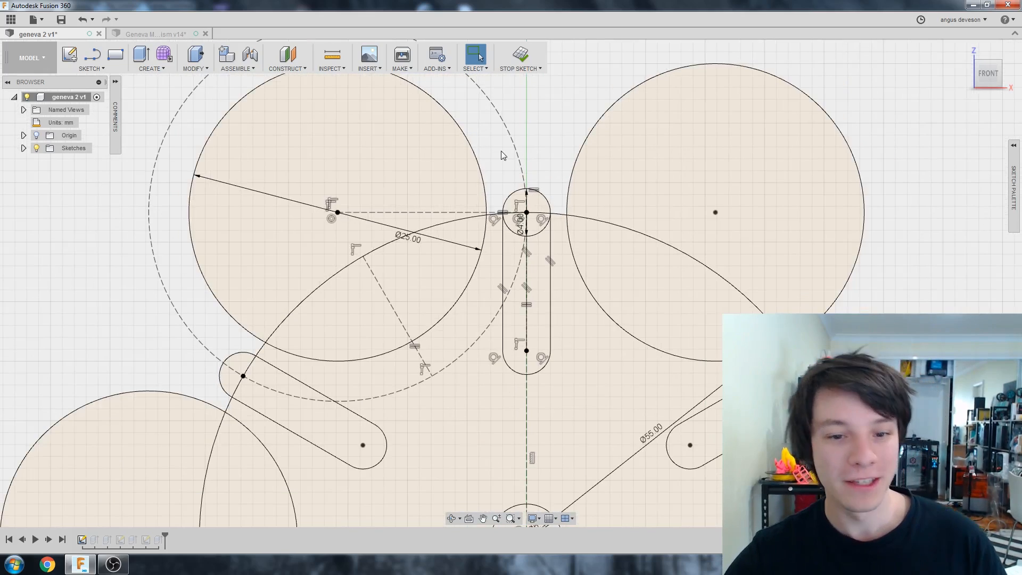
pyautogui.moveTo(531, 131)
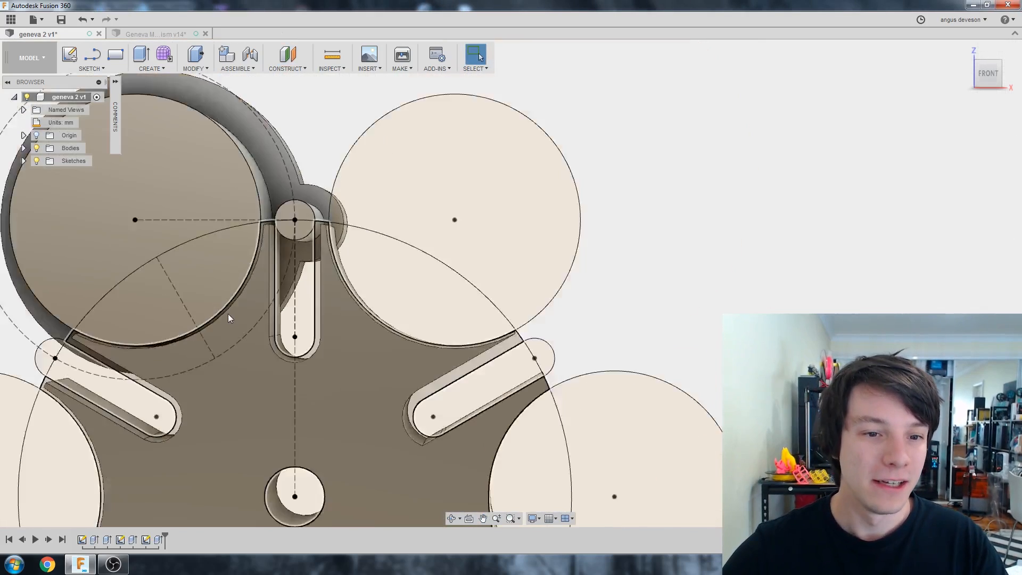
# Step: Bring up the context options for the Geneva sketch icon in the timeline
pyautogui.click(987, 73)
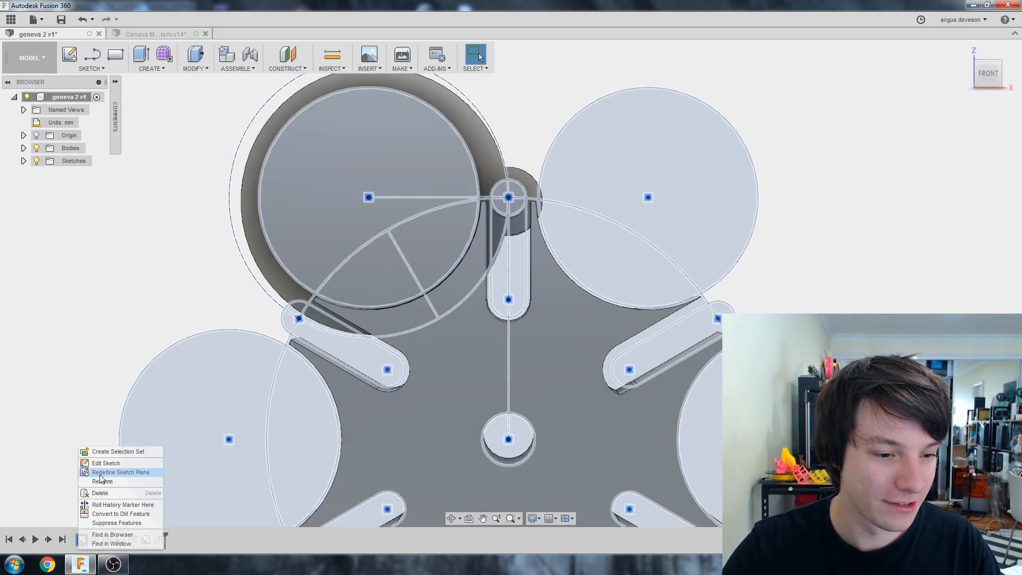
# Step: Draw a large clearance circle centred on the drive wheel, then finish the sketch
pyautogui.click(105, 463)
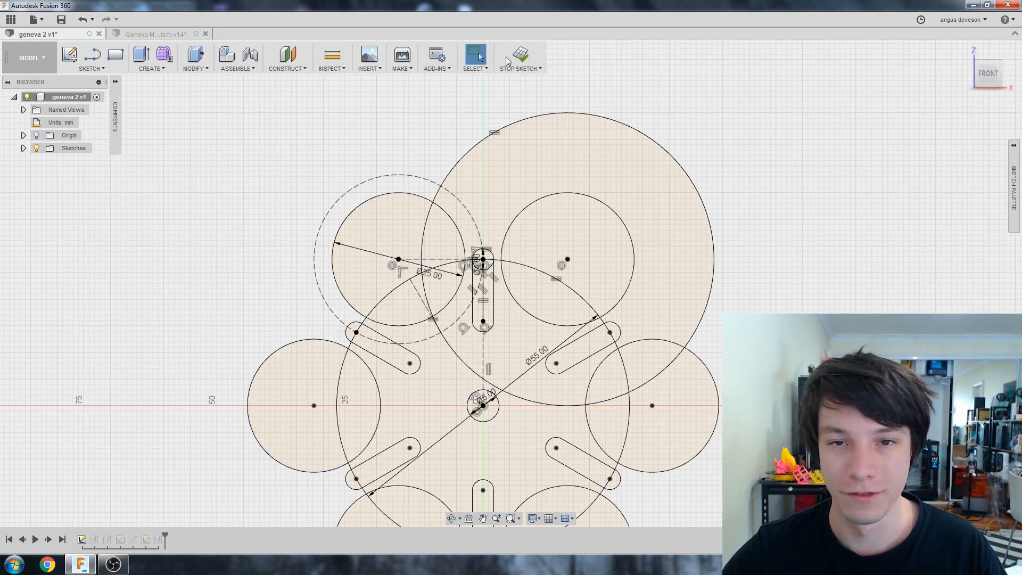
pyautogui.click(519, 58)
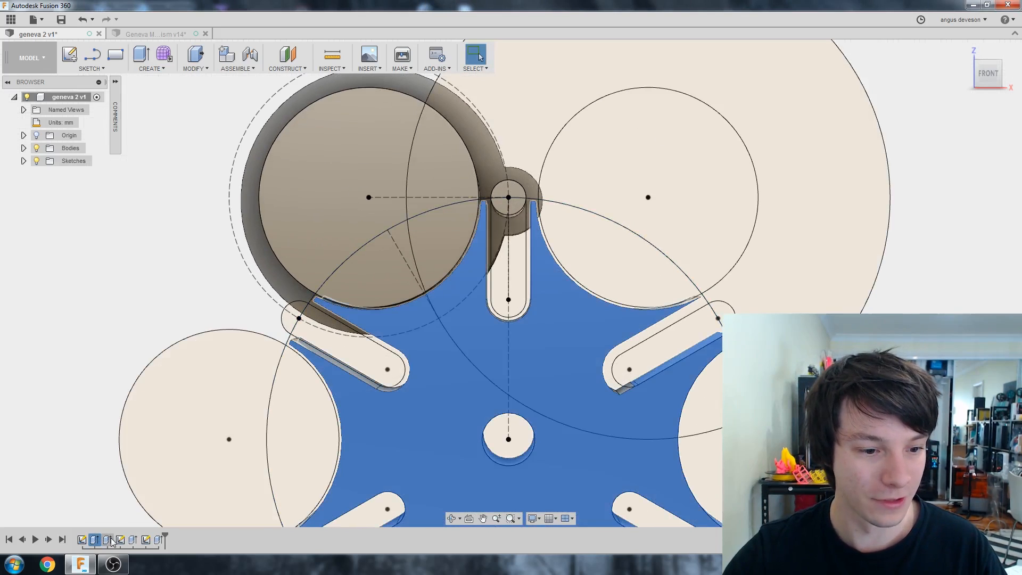
# Step: Re-extrude the drive wheel from four profiles, 6 mm deep, as a new body
pyautogui.rightClick(368, 198)
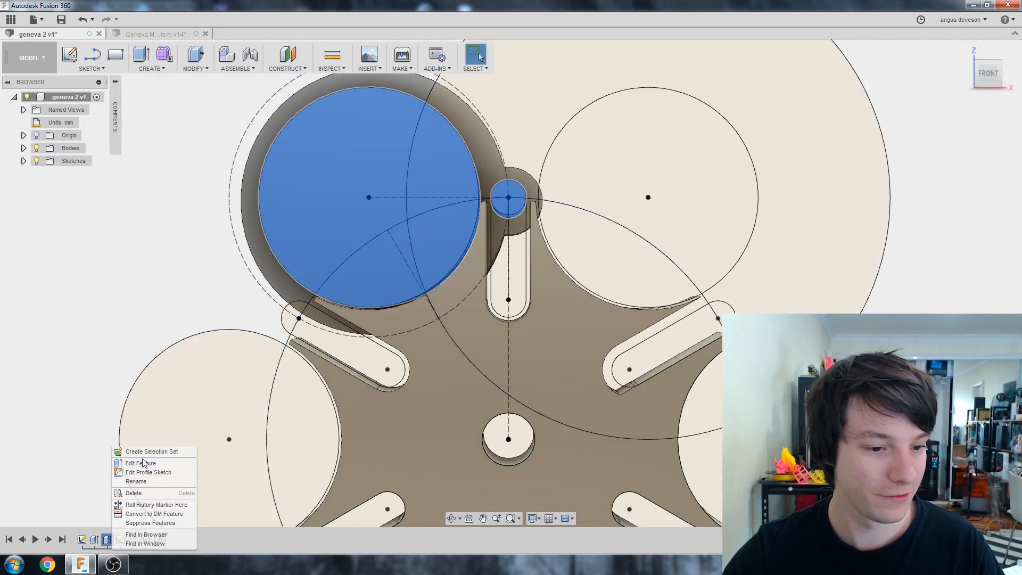
pyautogui.click(139, 463)
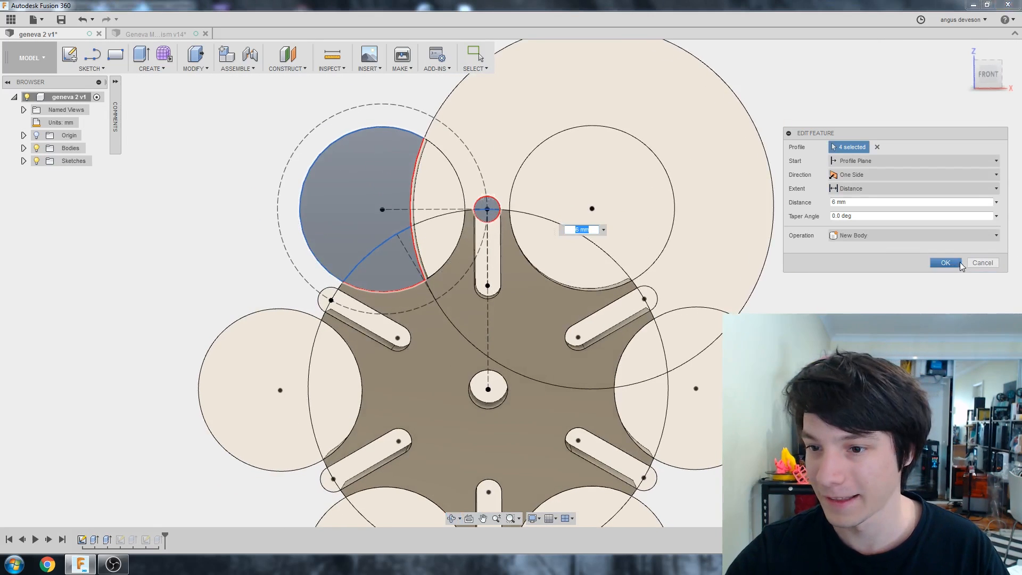
pyautogui.click(945, 261)
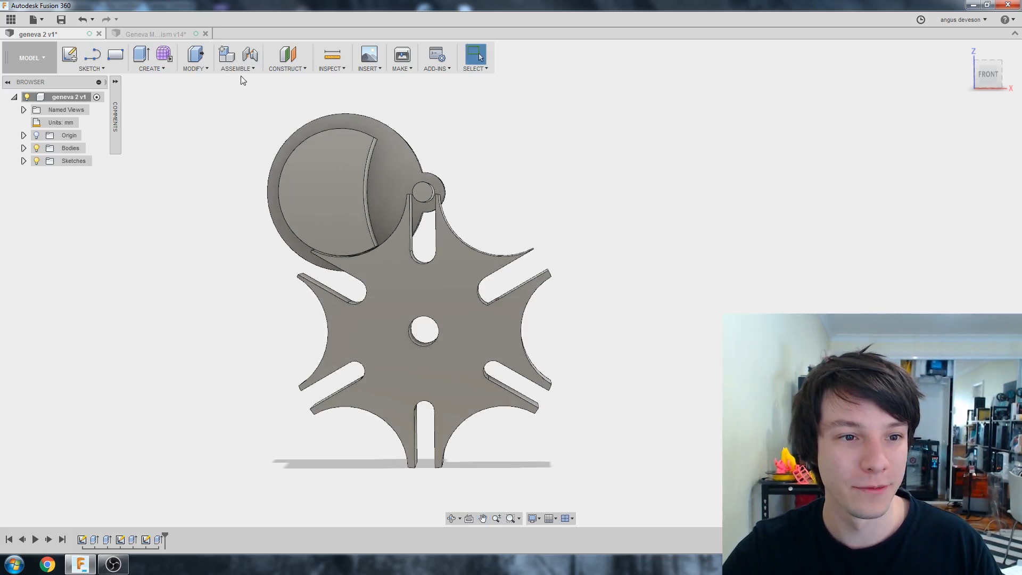
# Step: Show the Assemble tool list over the finished Geneva model
pyautogui.click(237, 58)
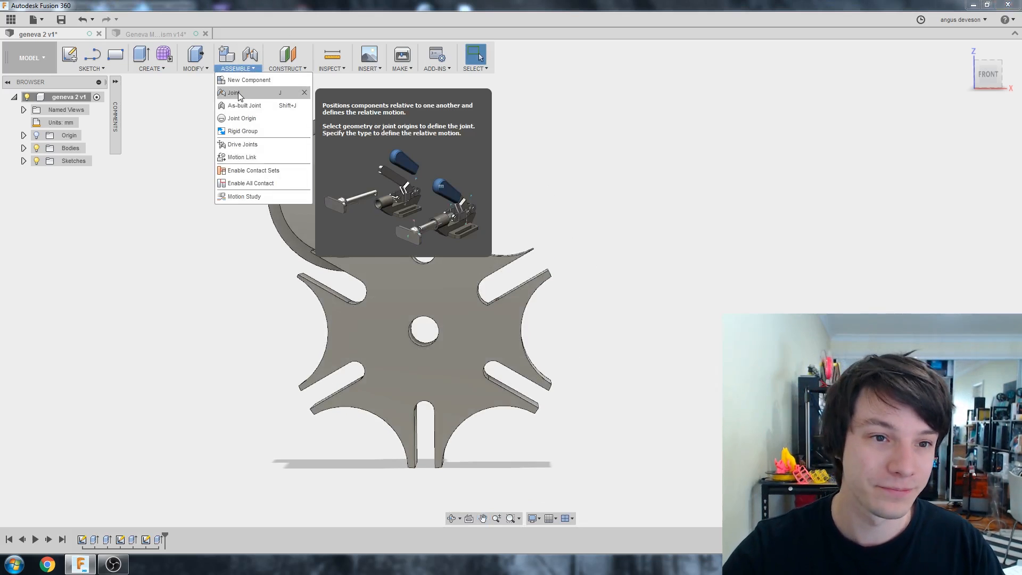